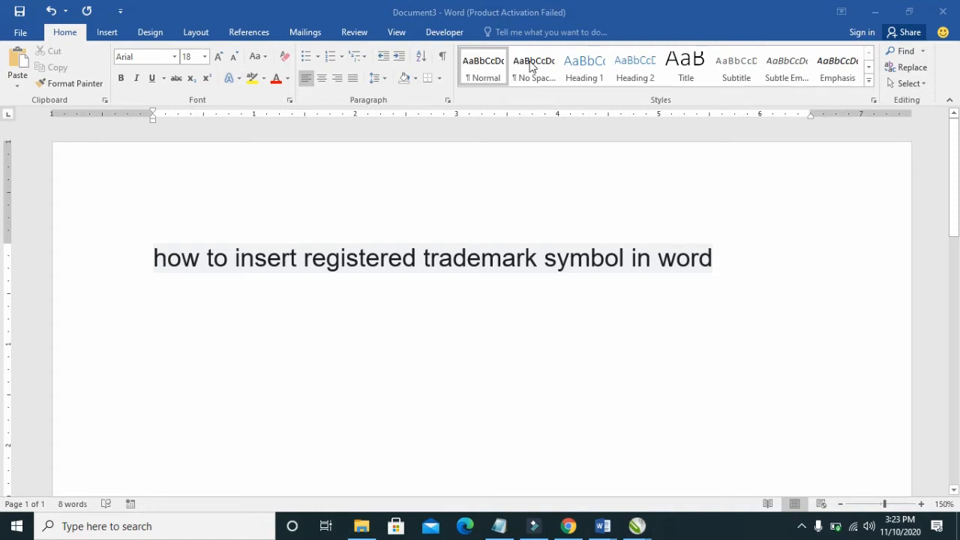
mouse_move(188, 19)
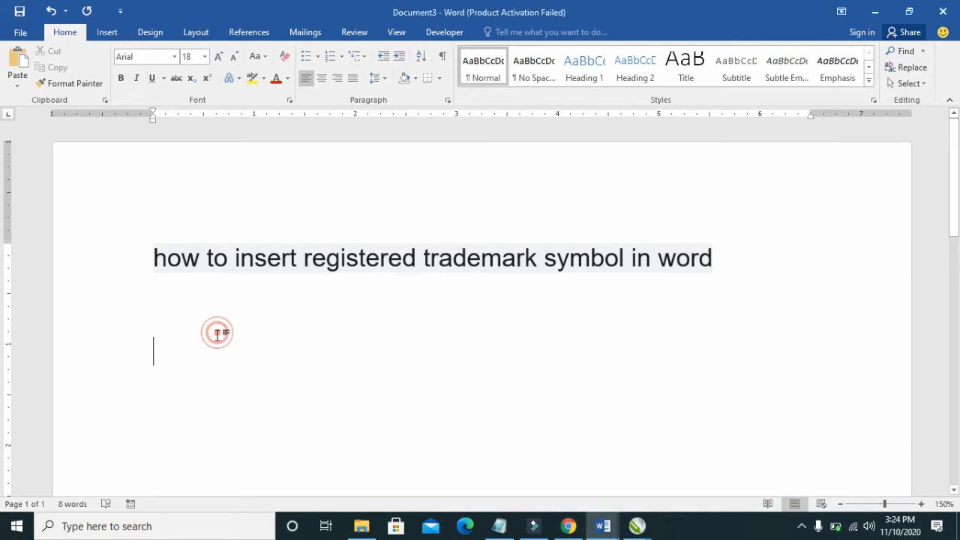
- Type the word 'registered' on a new line below the heading
type("reg")
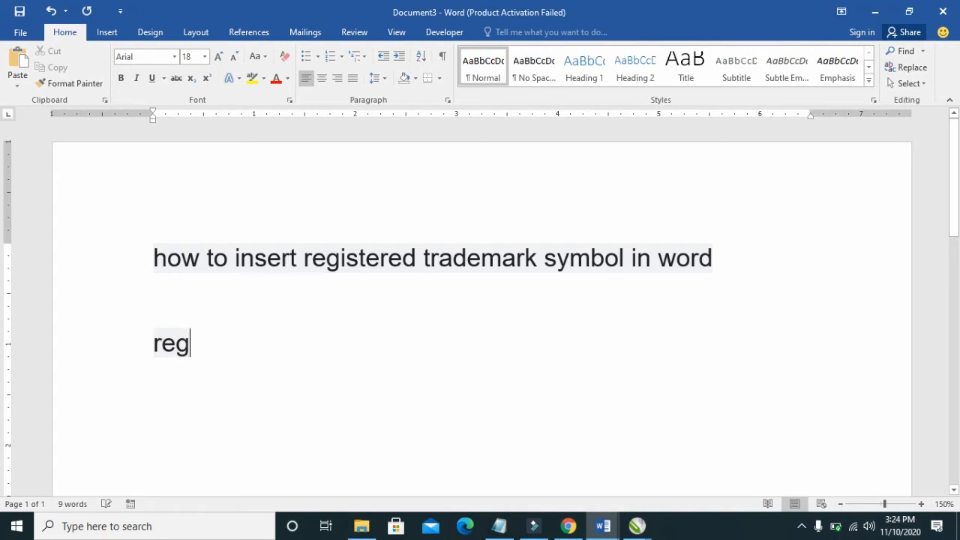
type("ister")
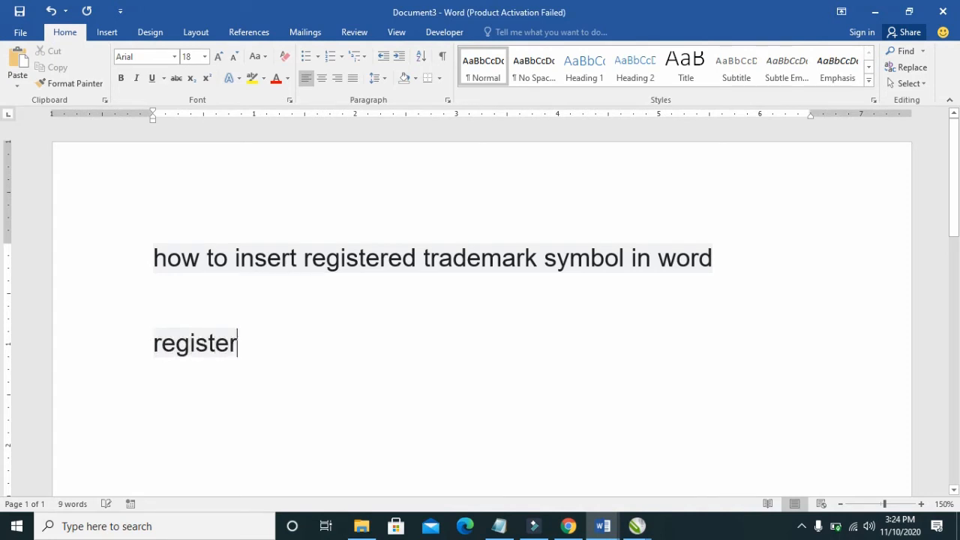
type("ed")
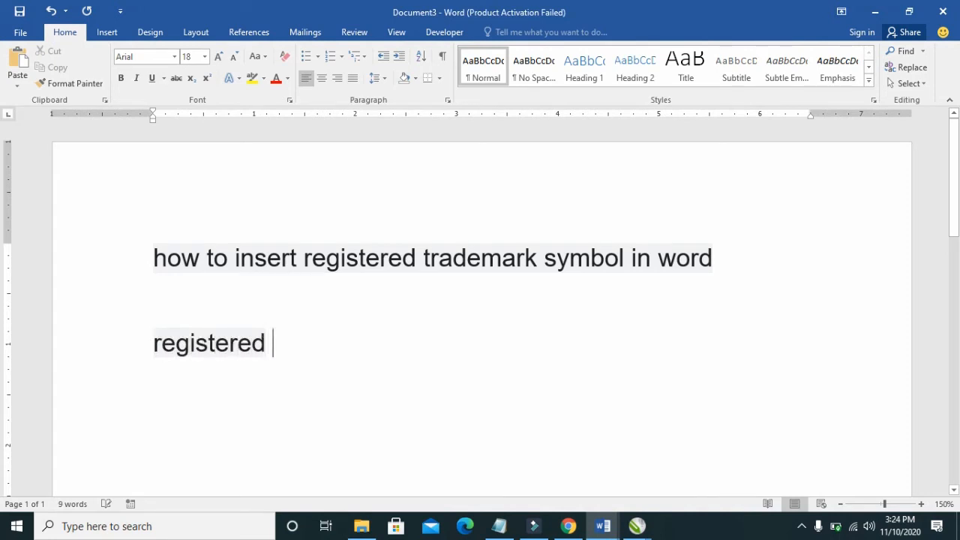
mouse_move(356, 316)
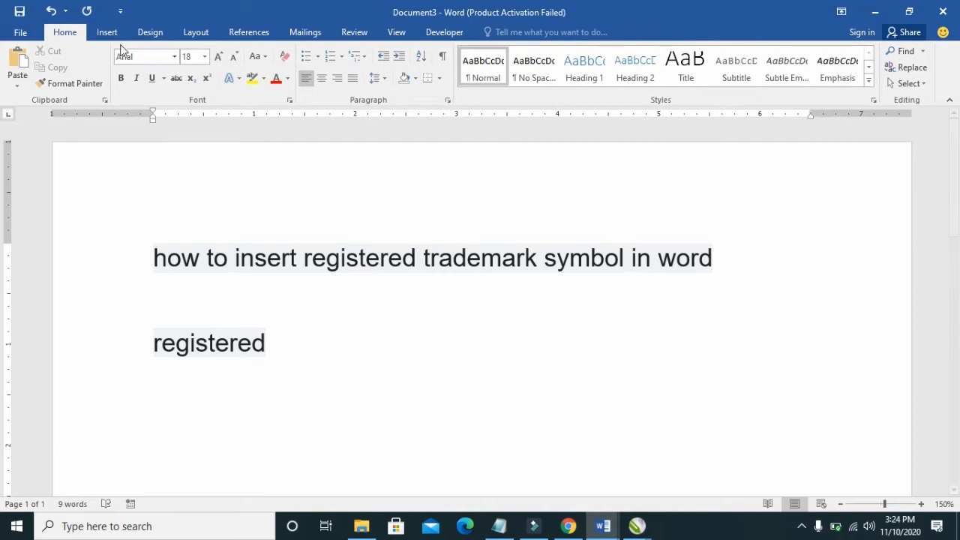
- Insert a ® after 'registered' by choosing Registered under Special Characters in the Symbol dialog
left_click(106, 32)
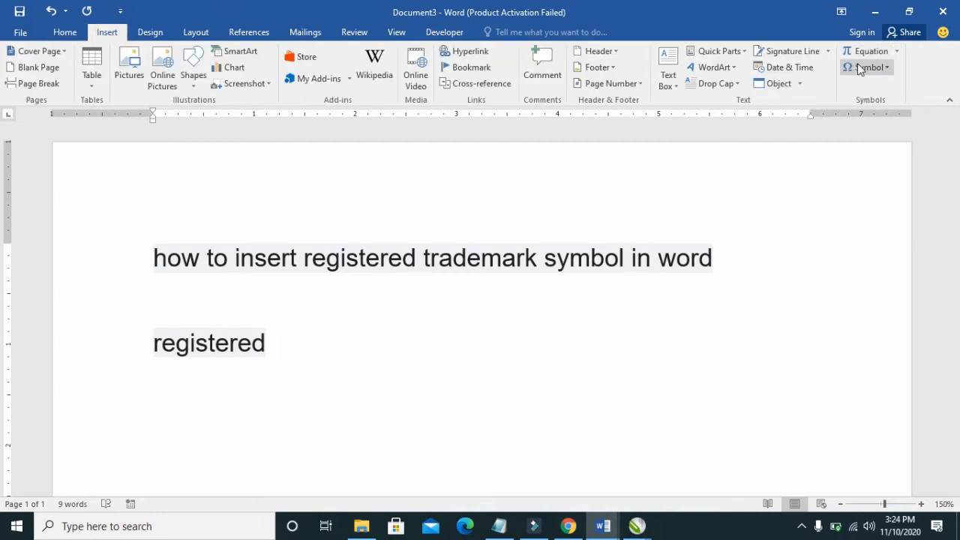
left_click(870, 66)
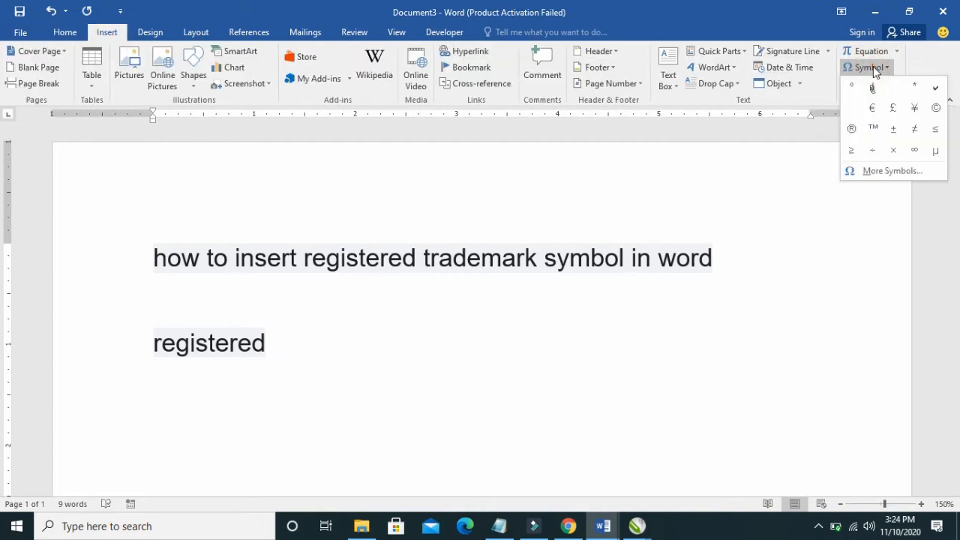
left_click(891, 170)
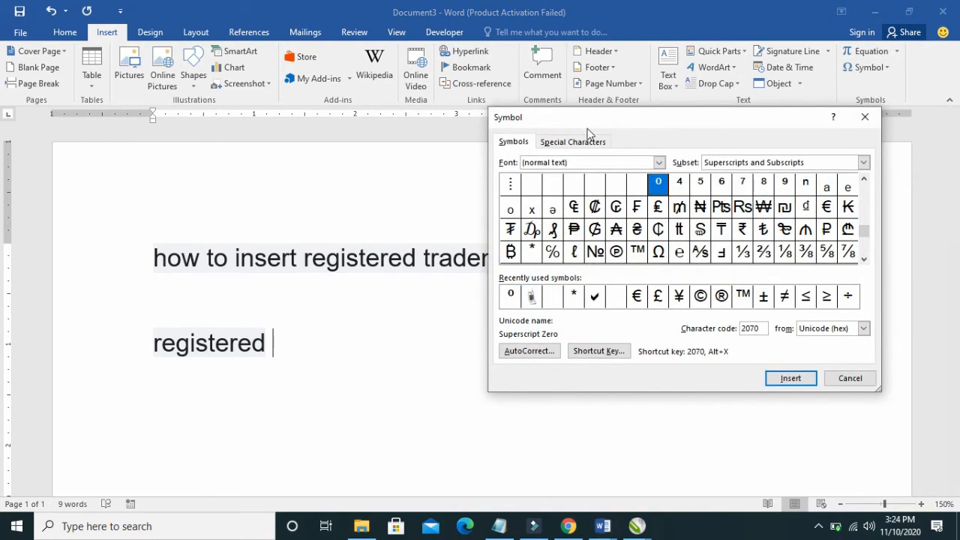
left_click(572, 141)
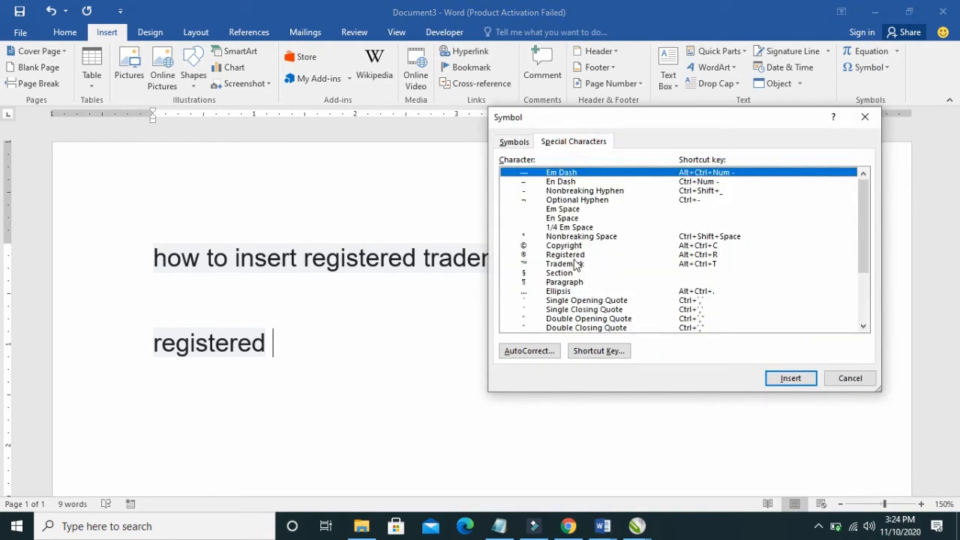
left_click(565, 254)
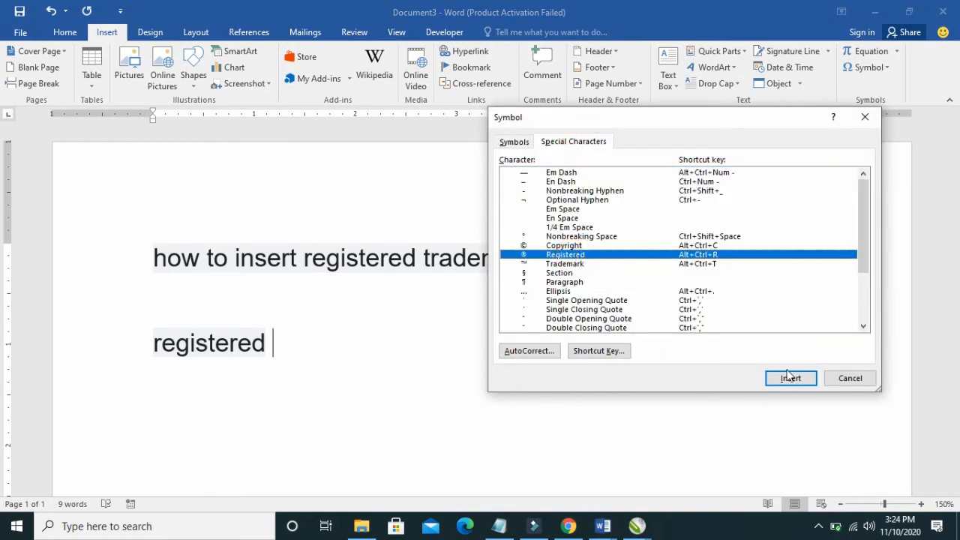
left_click(789, 378)
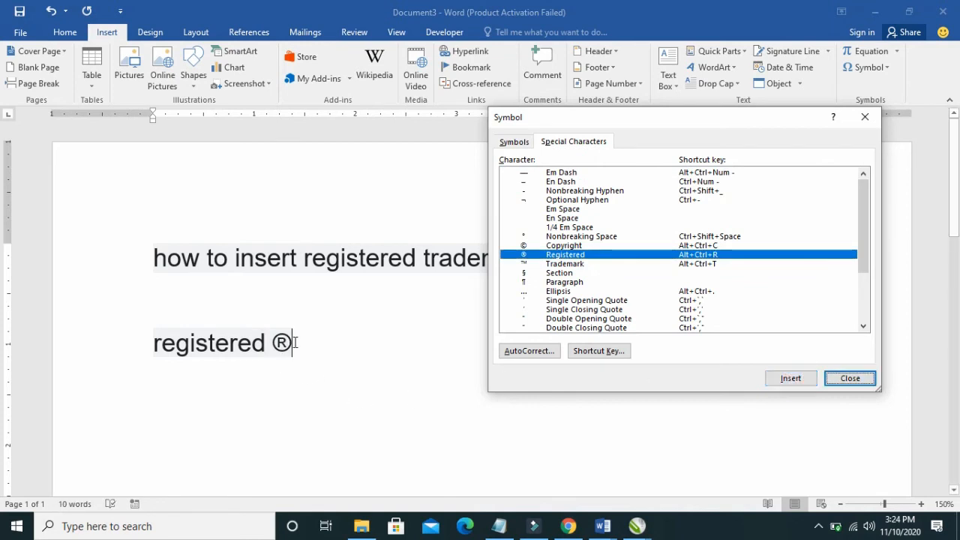
left_click(849, 378)
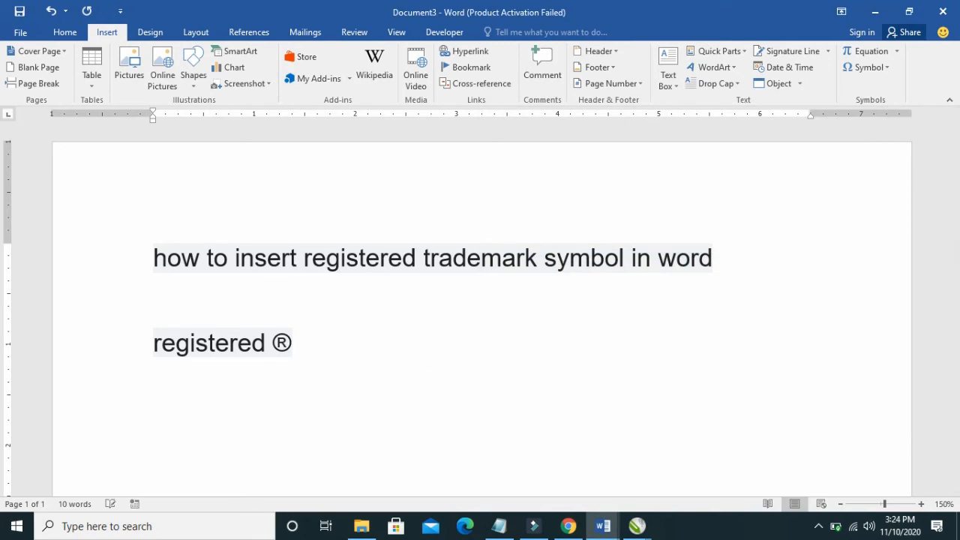
- Add a second ® after the first by typing '(r)' for AutoCorrect to convert
left_click(313, 343)
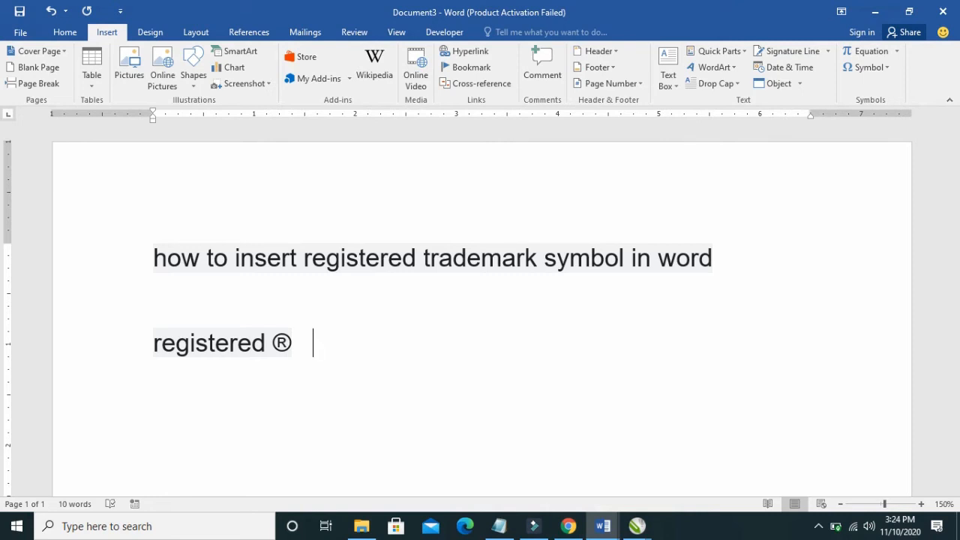
mouse_move(411, 359)
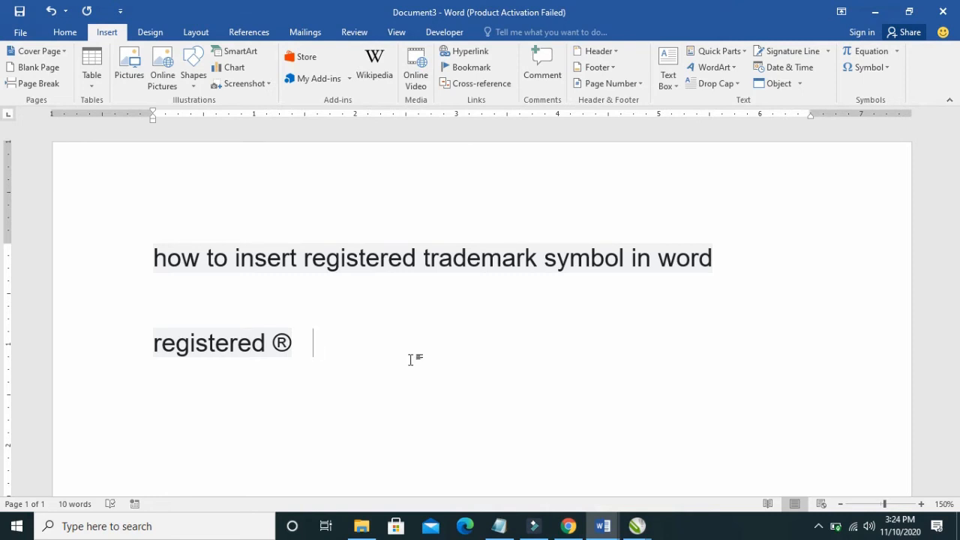
type("(r")
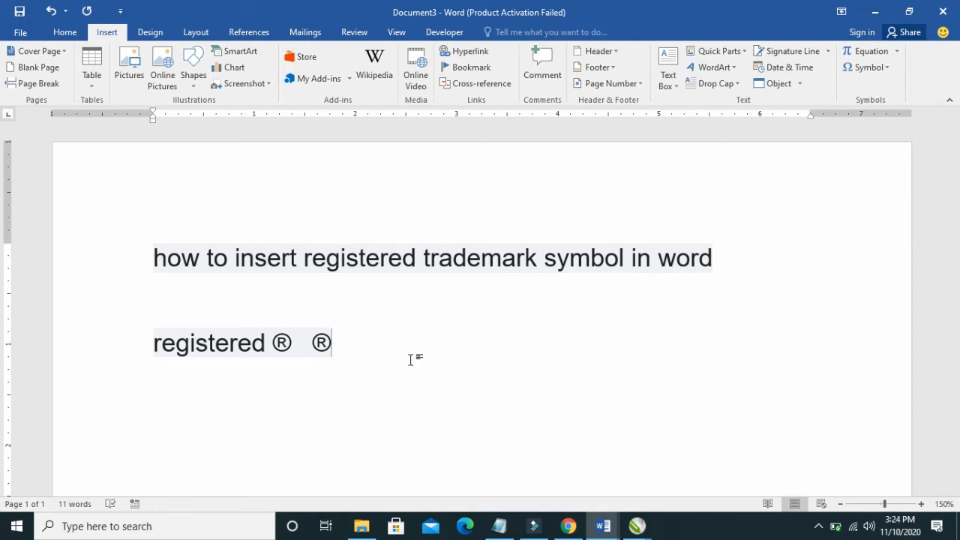
left_click(366, 342)
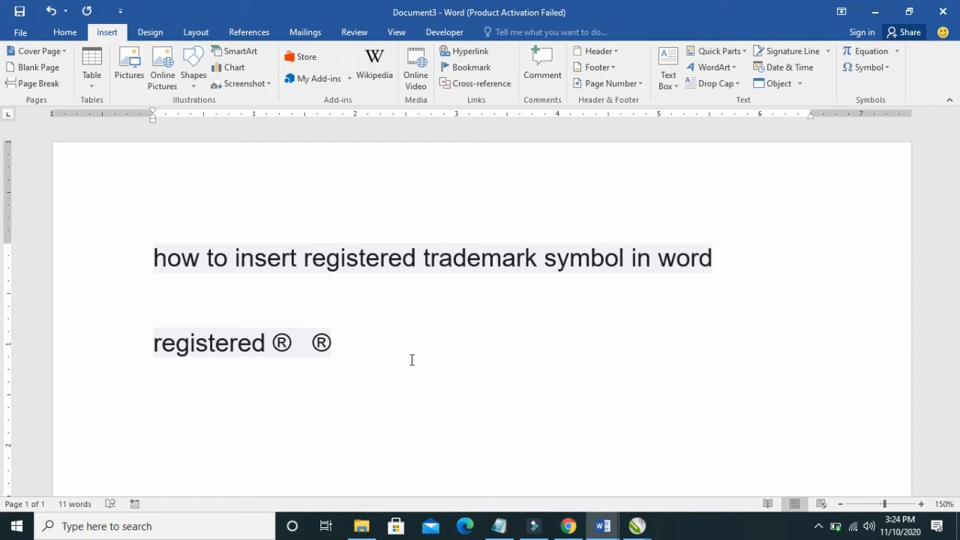
- Add a third ® at the line's end with the Alt+Ctrl+R shortcut
left_click(373, 343)
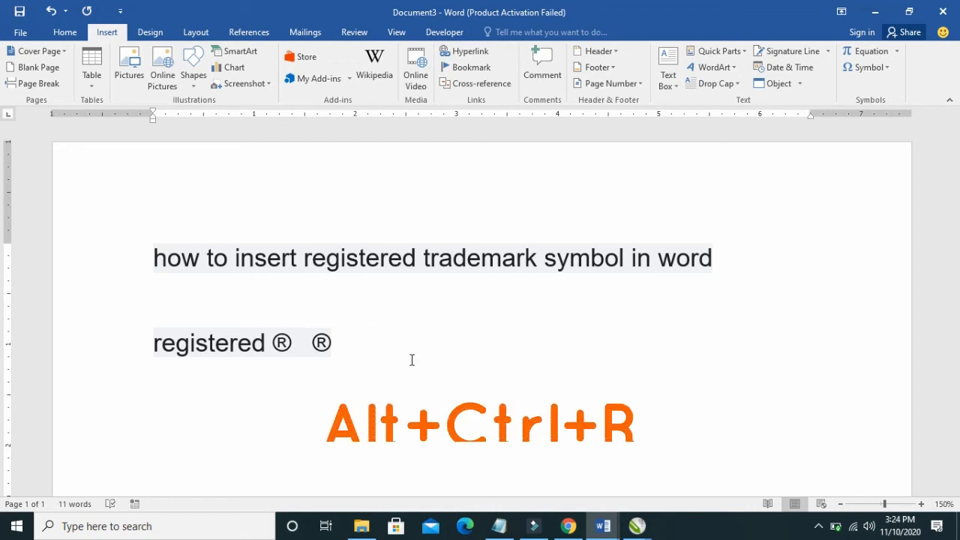
key("Ctrl+Alt+R")
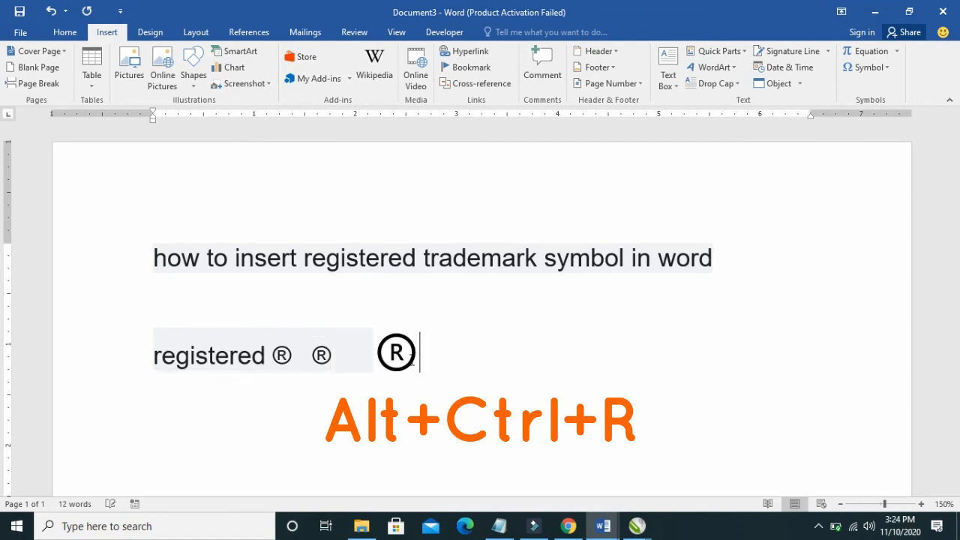